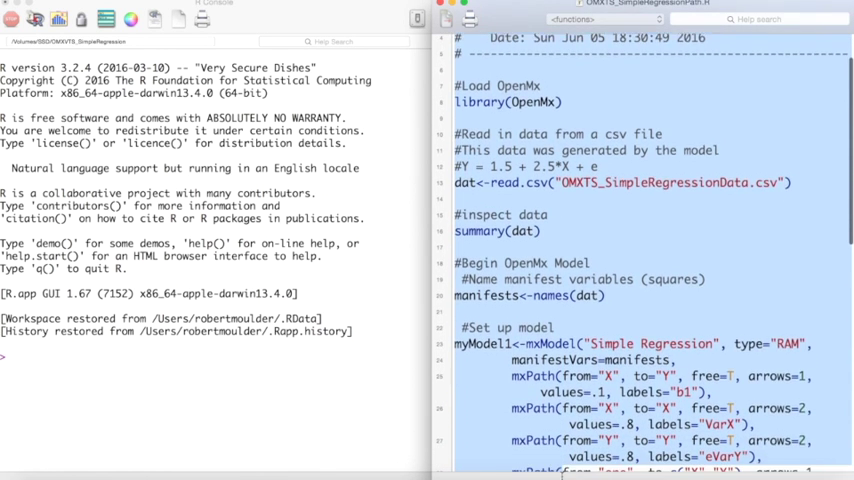
# Step: Scroll the console to review the myModel1 summary's parameter estimates and fit statistics
pyautogui.scroll(-3)
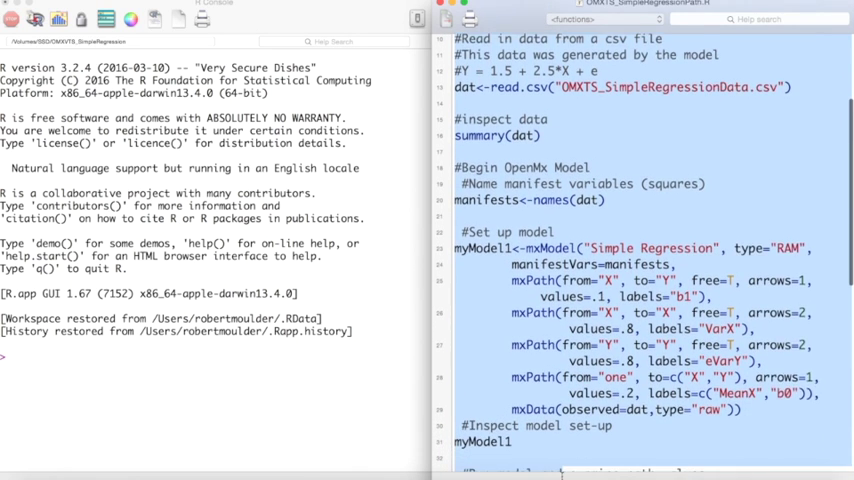
pyautogui.scroll(-3)
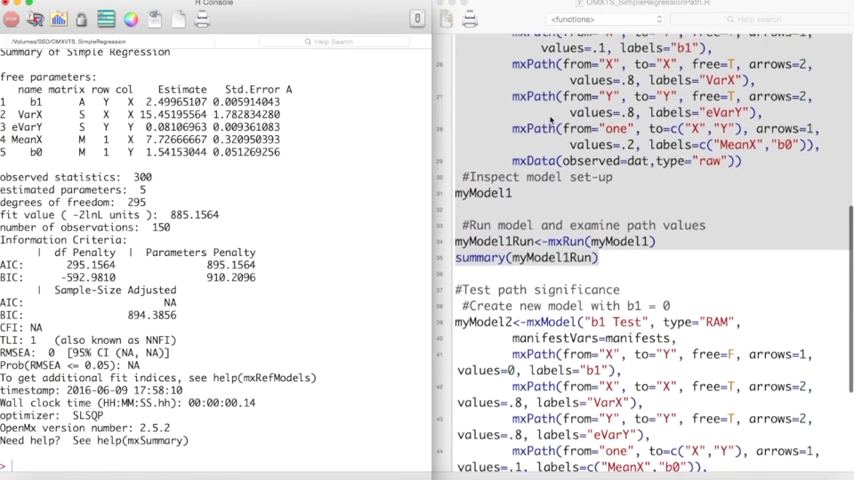
pyautogui.scroll(-3)
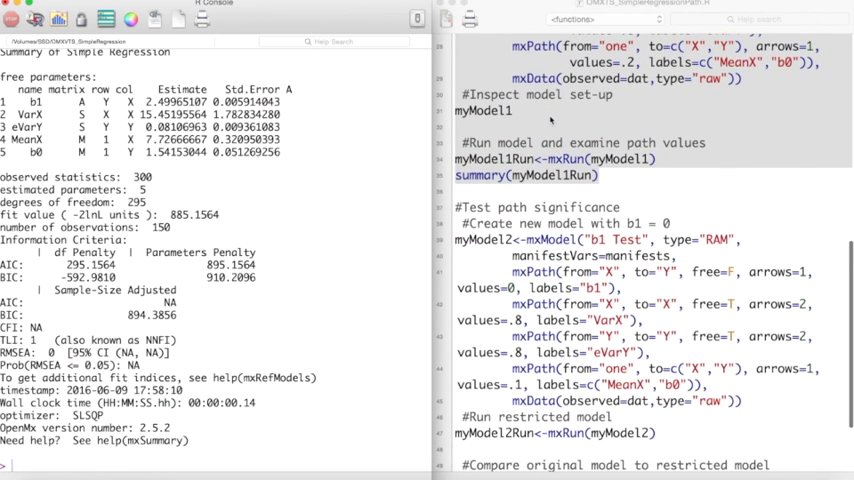
pyautogui.scroll(-3)
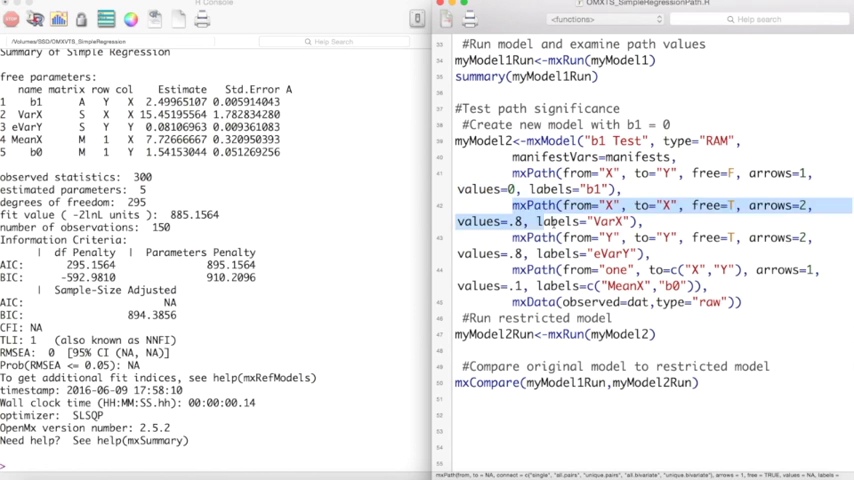
pyautogui.moveTo(636, 220); pyautogui.dragTo(704, 284)
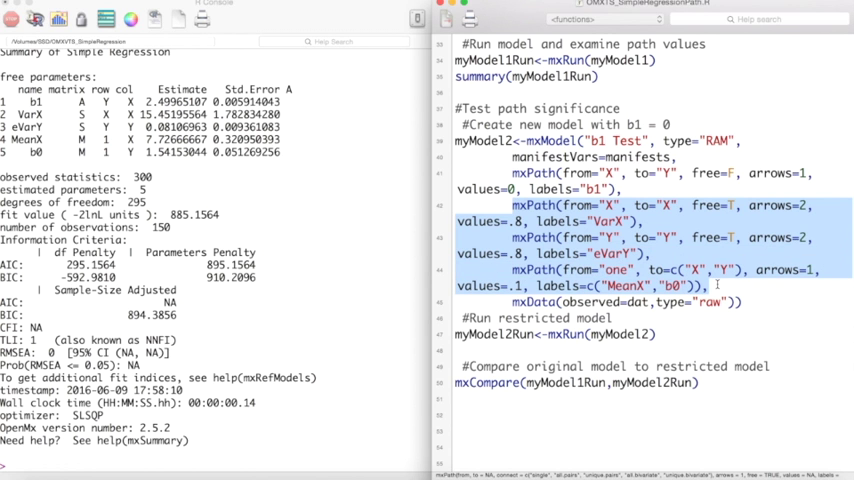
# Step: Highlight the original model's matching paths while the restricted b1 Test model runs with 4 parameters
pyautogui.scroll(-3)
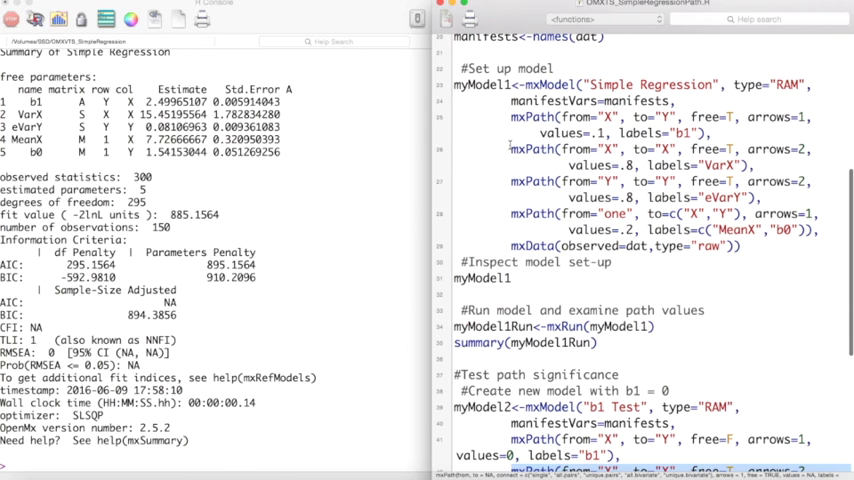
pyautogui.moveTo(510, 148); pyautogui.dragTo(740, 246)
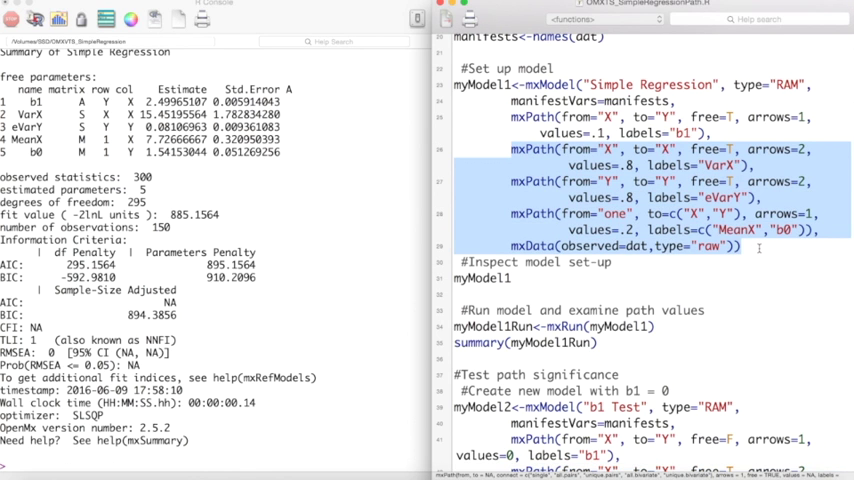
pyautogui.scroll(-3)
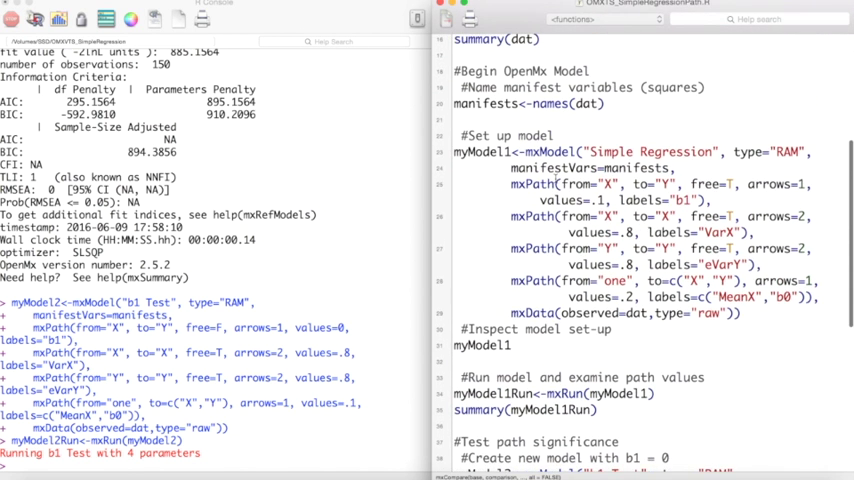
# Step: Highlight myModel1Run and myModel2Run, then select the mxCompare(myModel1Run, myModel2Run) line to run it
pyautogui.doubleClick(480, 152)
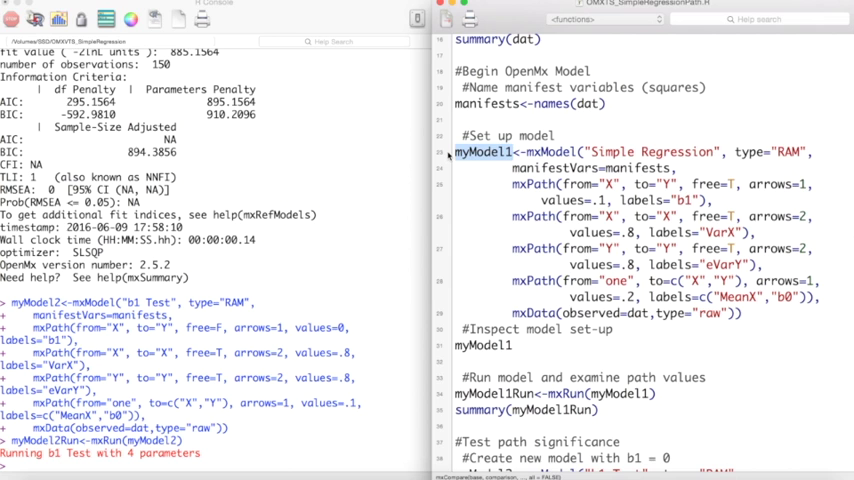
pyautogui.scroll(-3)
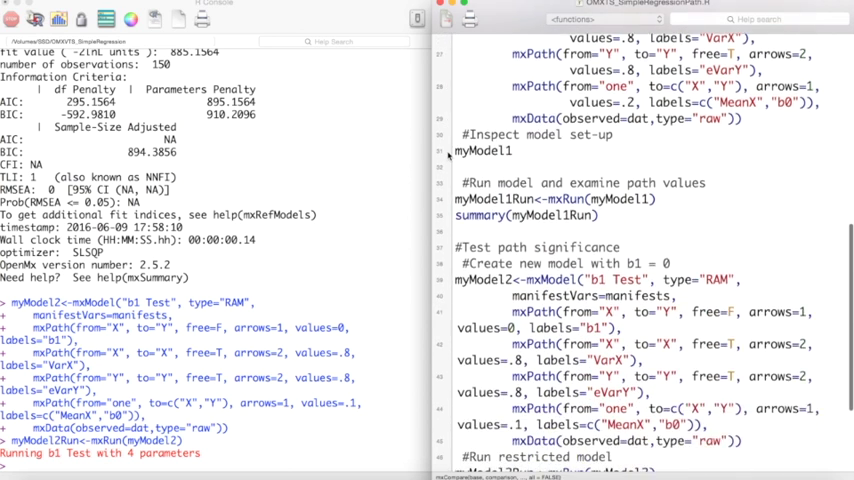
pyautogui.scroll(-3)
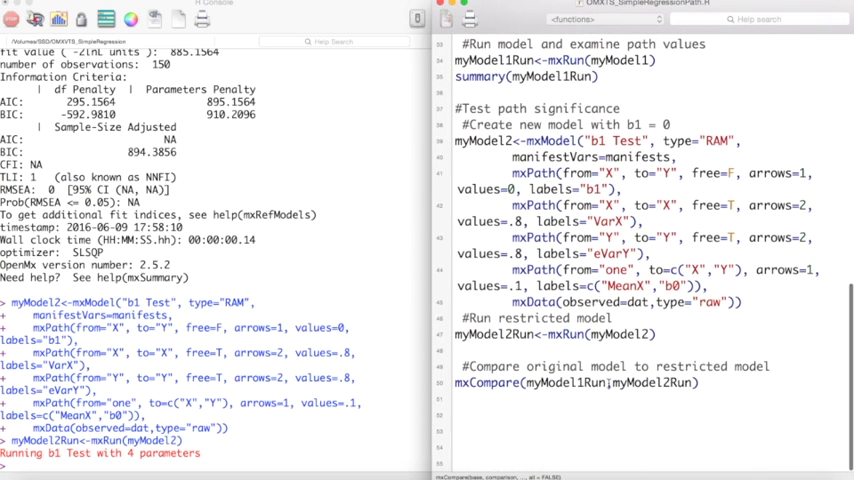
pyautogui.doubleClick(654, 384)
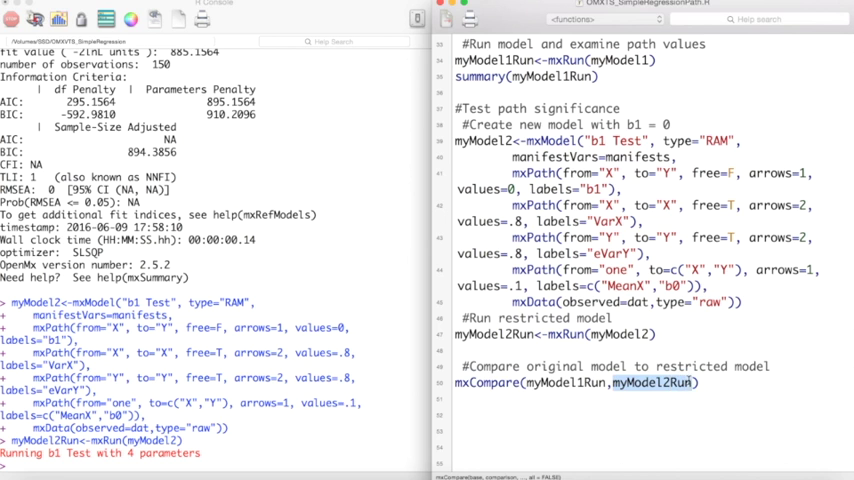
pyautogui.tripleClick(576, 382)
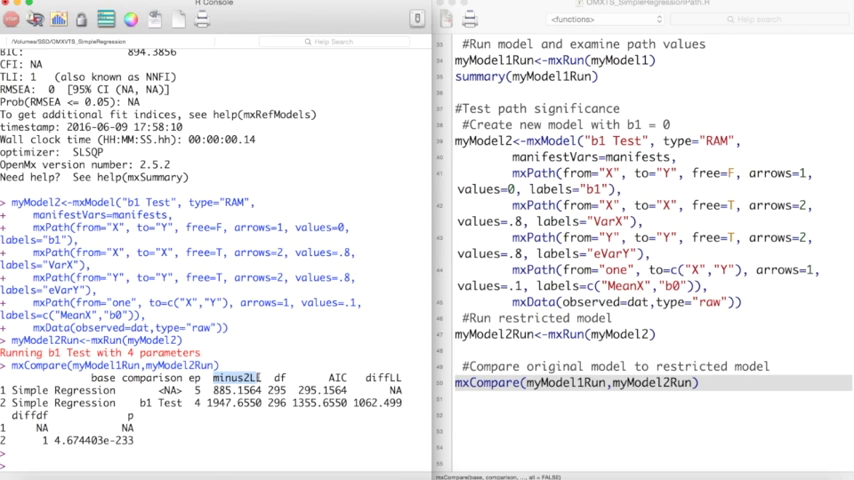
pyautogui.moveTo(302, 352)
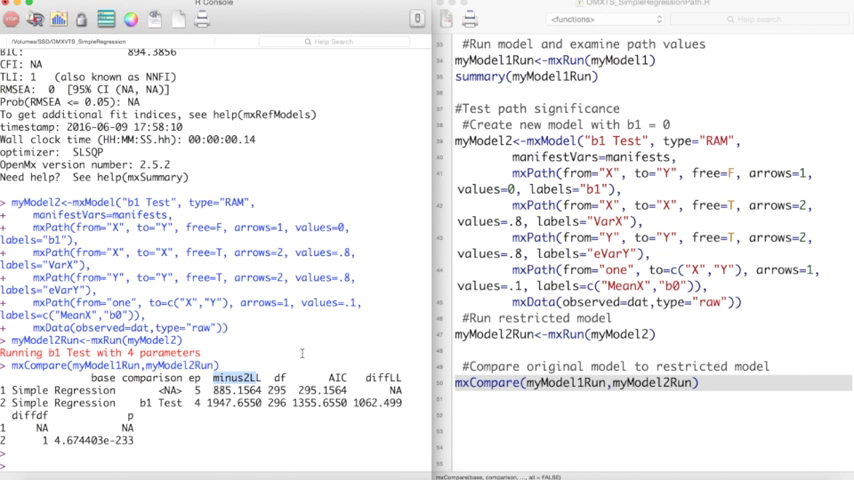